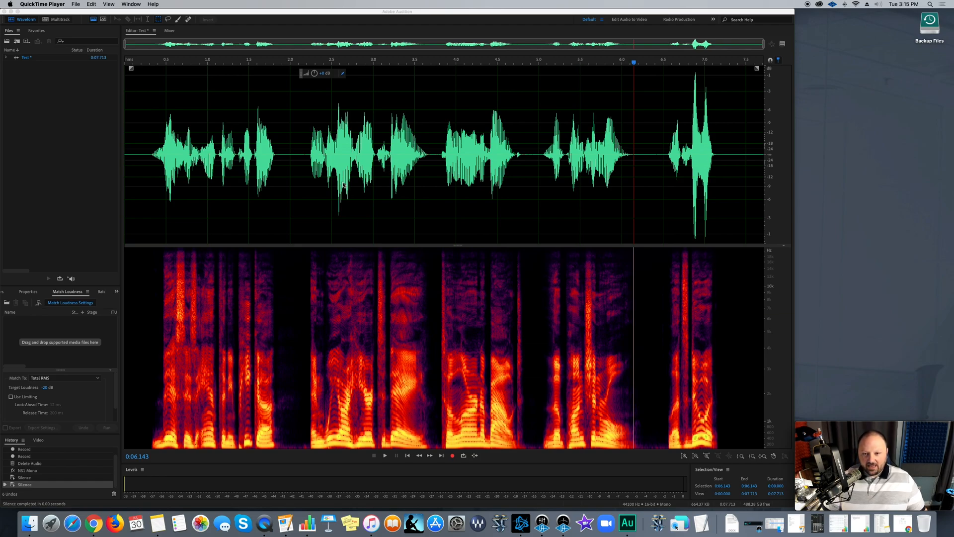
{"action": "mouse_move", "coordinate": [394, 184]}
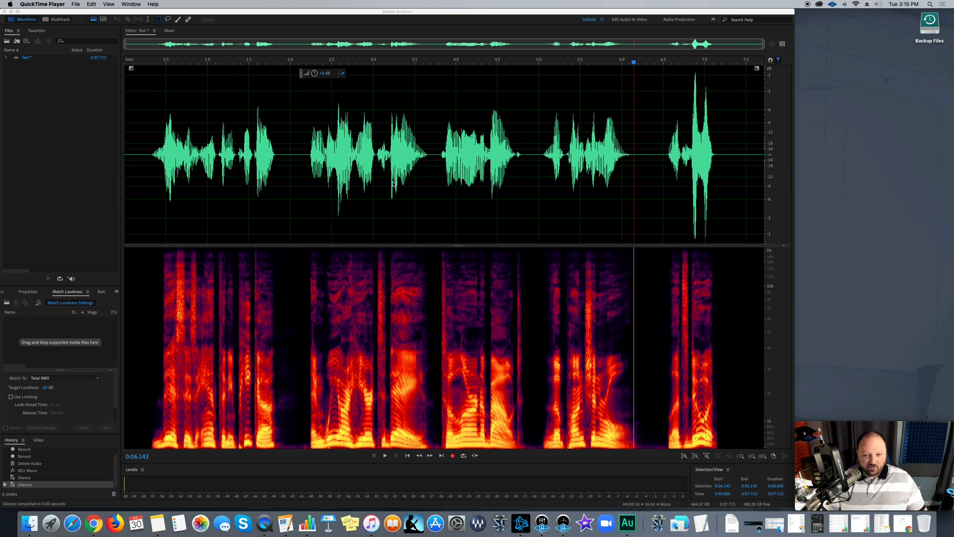
{"action": "mouse_move", "coordinate": [316, 171]}
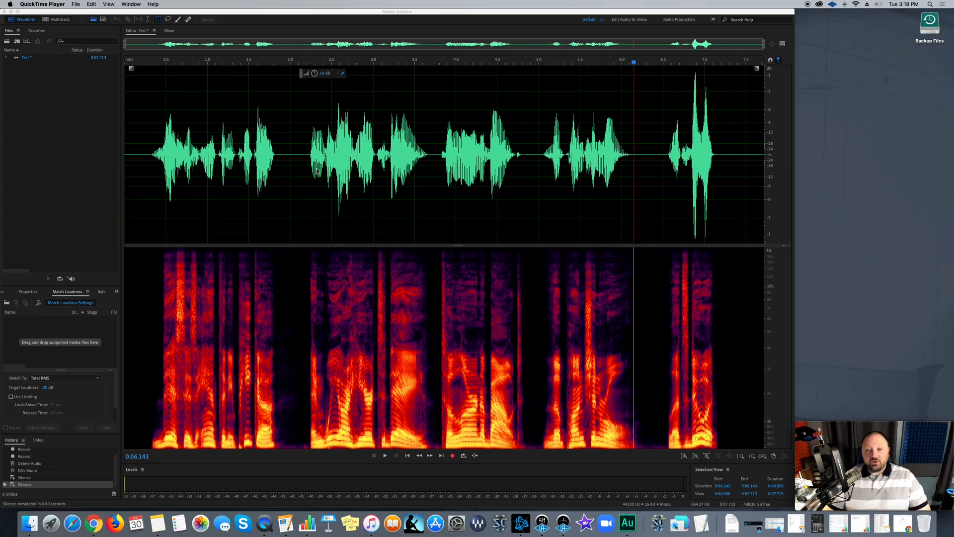
{"action": "mouse_move", "coordinate": [318, 227]}
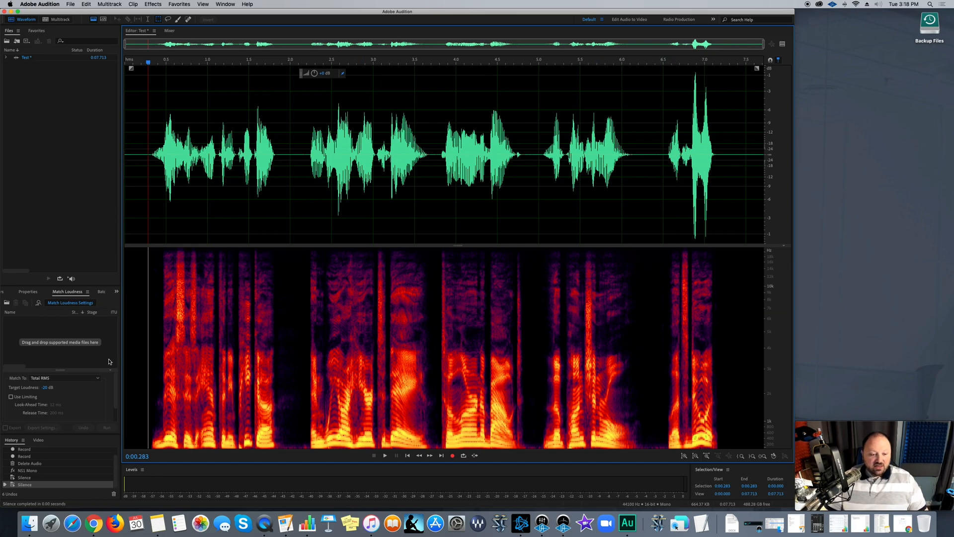
{"action": "mouse_move", "coordinate": [158, 216]}
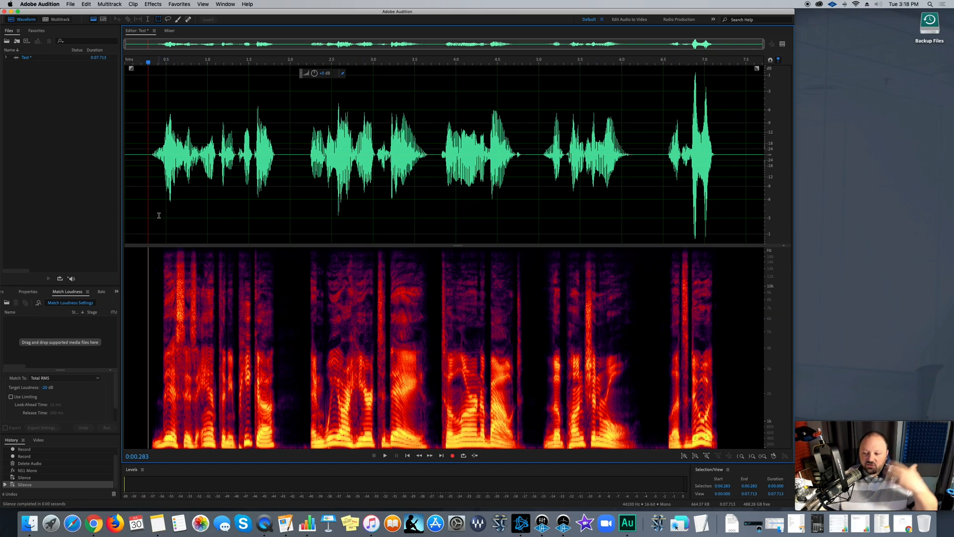
- Play the whole voiceover through from the start twice to locate the mistaken phrase
{"action": "left_click", "coordinate": [146, 183]}
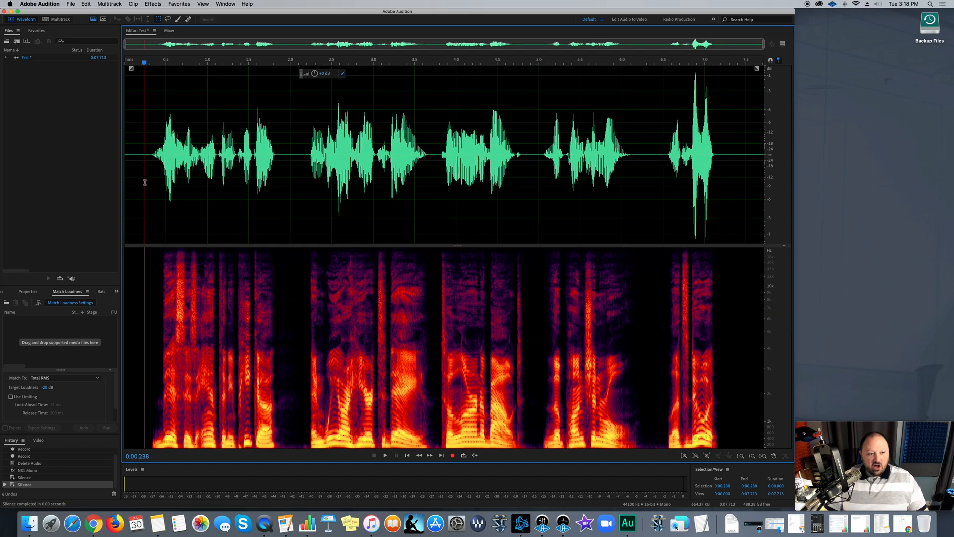
{"action": "left_click", "coordinate": [384, 455]}
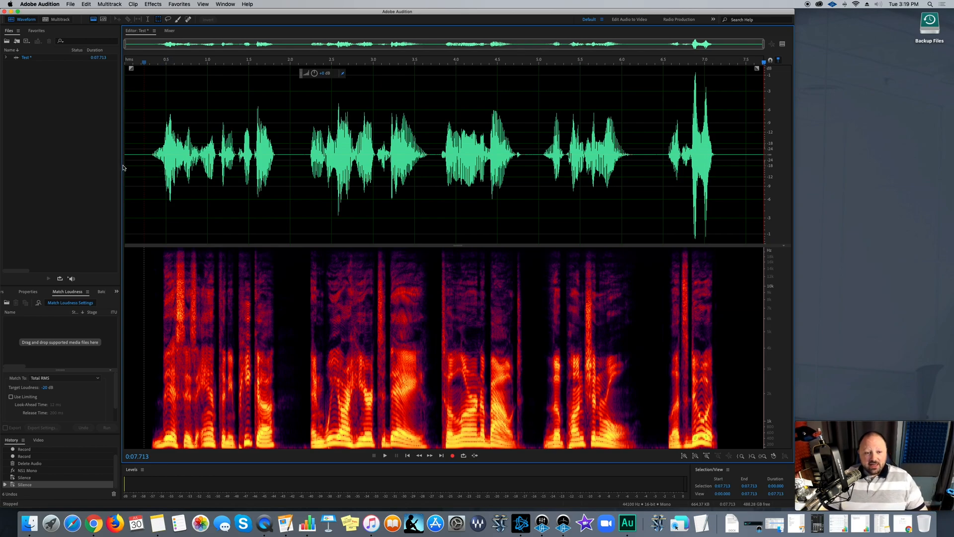
{"action": "left_click", "coordinate": [138, 67]}
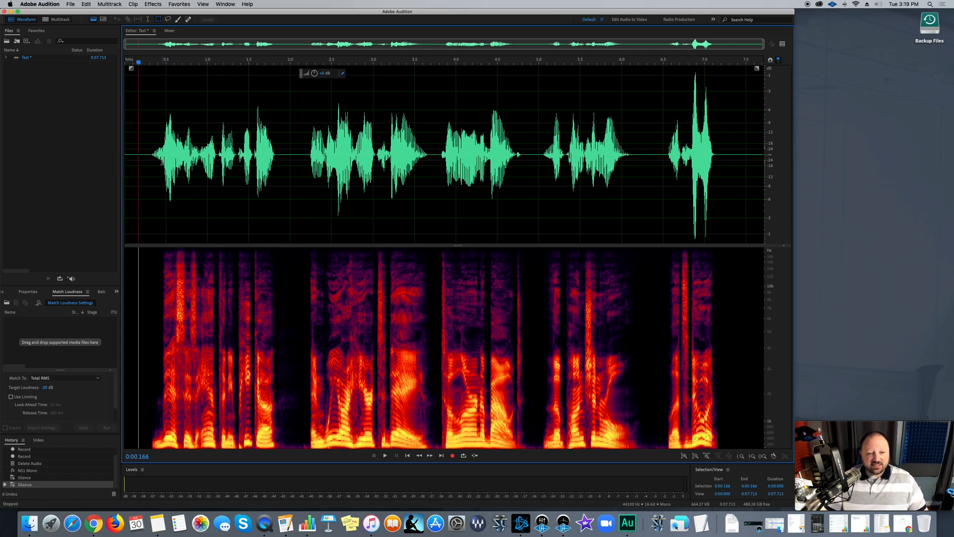
{"action": "left_click", "coordinate": [384, 455]}
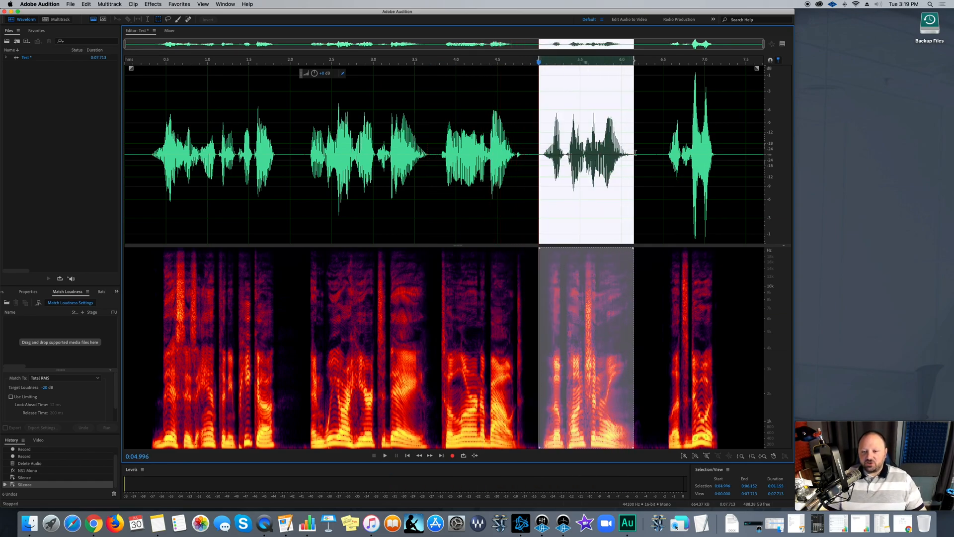
- Listen to the marked fourth phrase and record a new take over it
{"action": "left_click", "coordinate": [384, 455]}
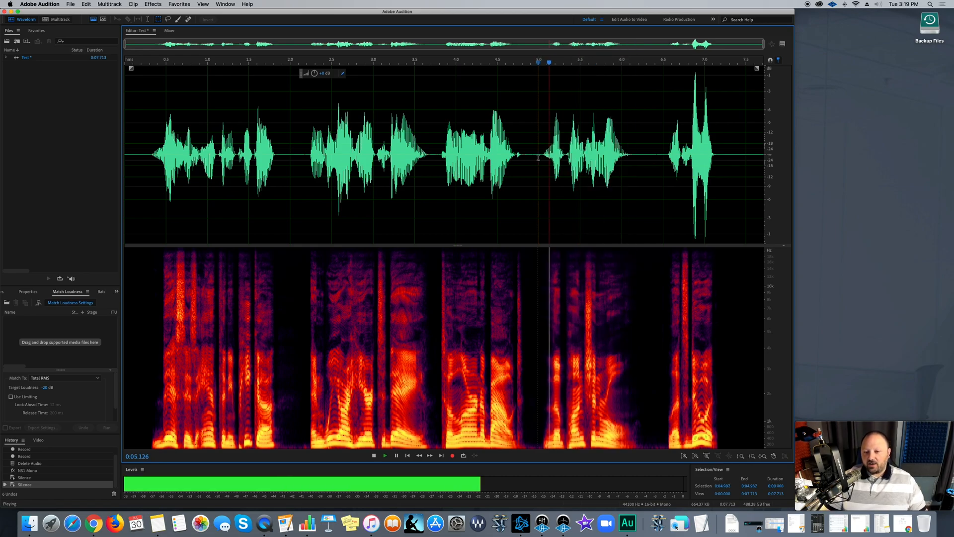
{"action": "left_click", "coordinate": [373, 456]}
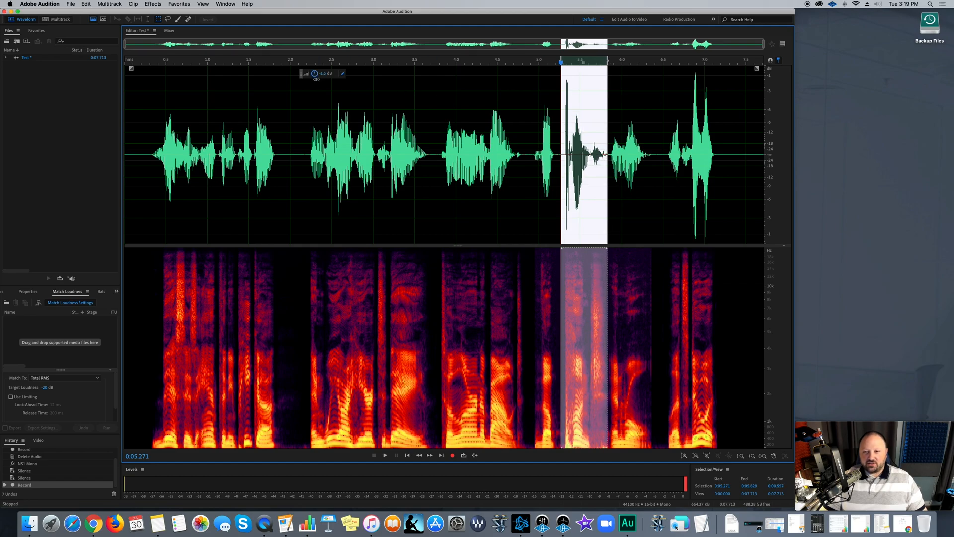
{"action": "left_click", "coordinate": [385, 455]}
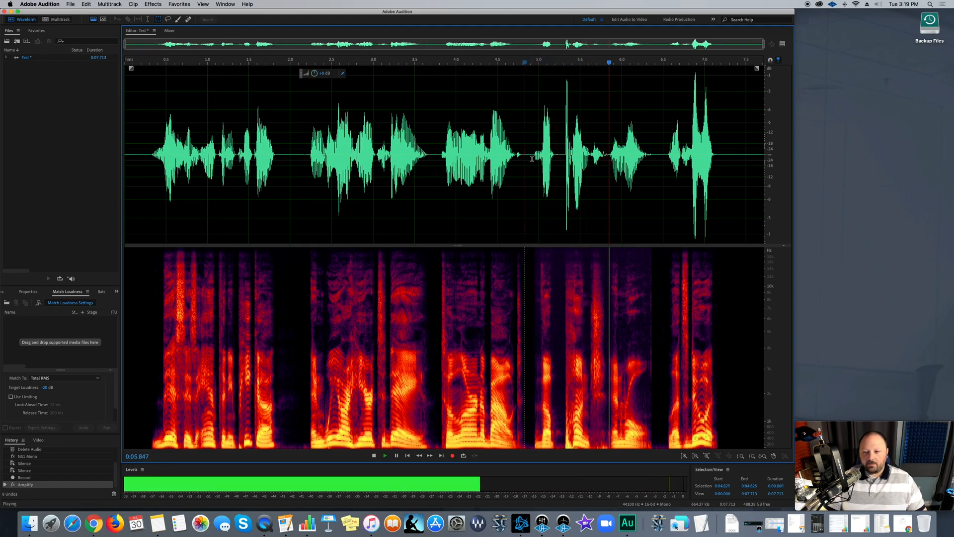
{"action": "left_click", "coordinate": [372, 455]}
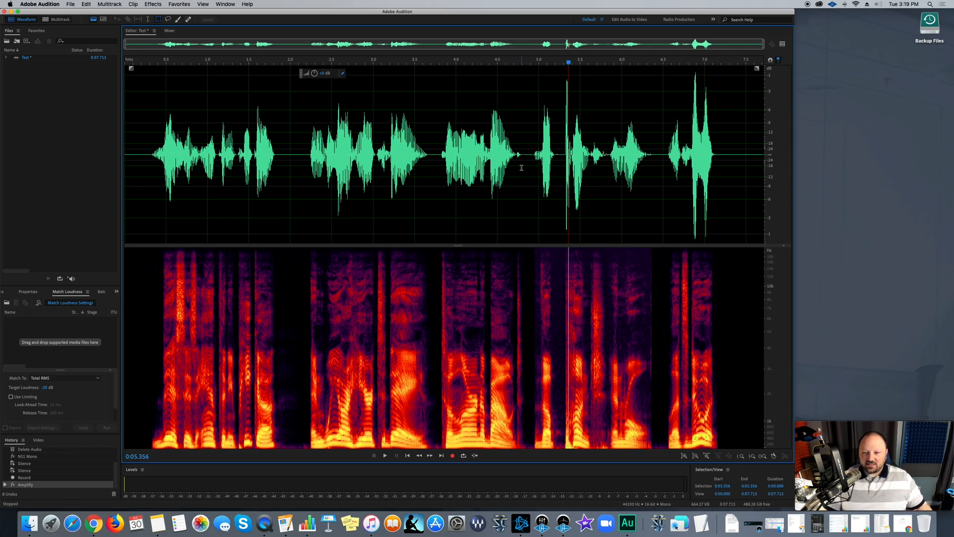
- Replay the repaired, amplified phrase and set the play position just before it
{"action": "left_click", "coordinate": [384, 455]}
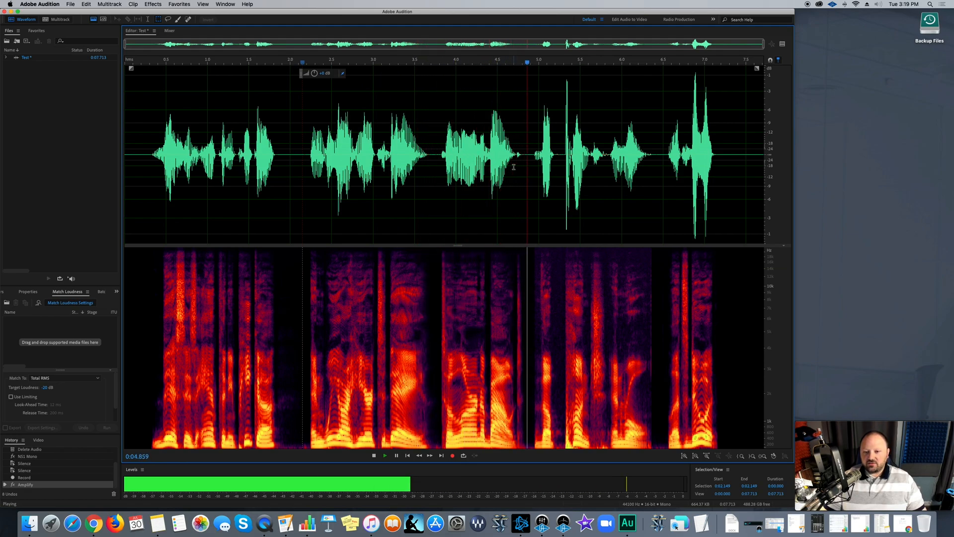
{"action": "left_click", "coordinate": [373, 456]}
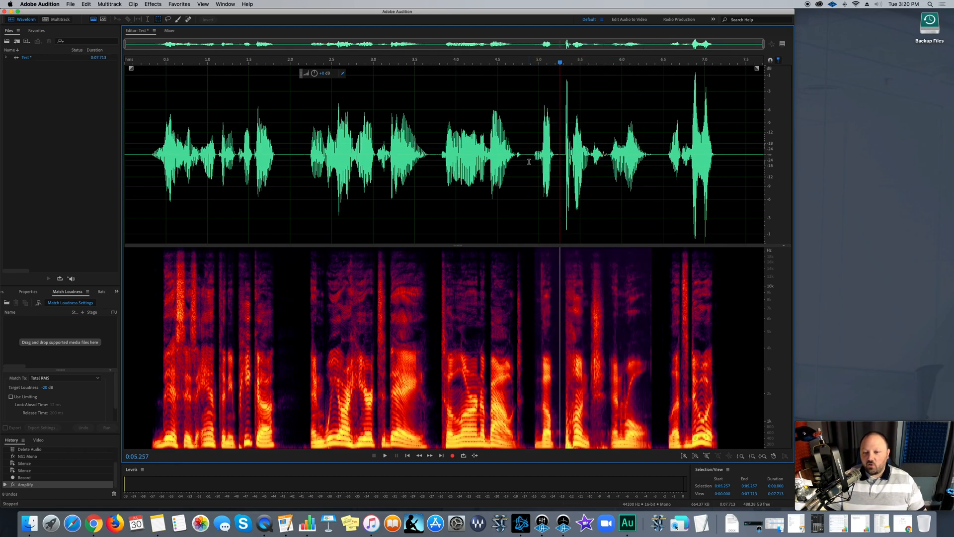
{"action": "left_click", "coordinate": [527, 152]}
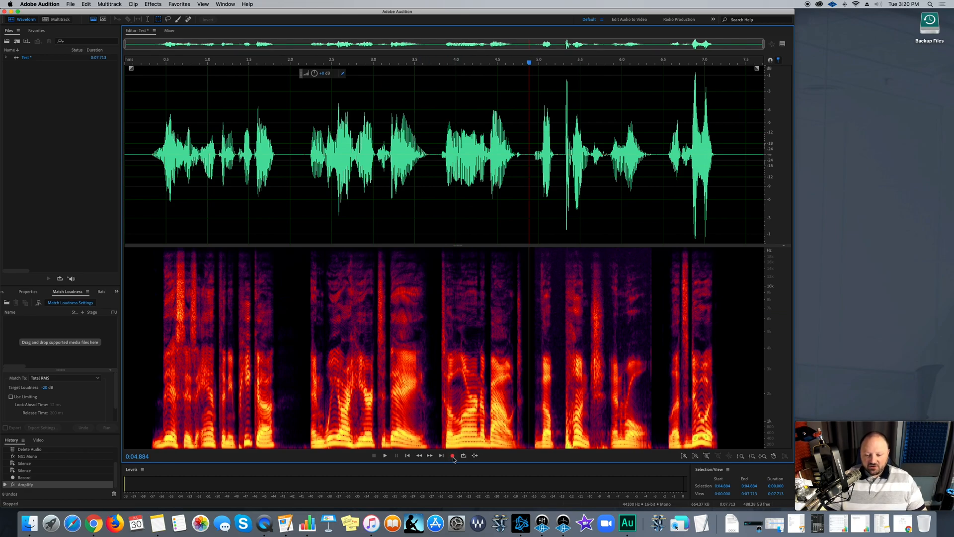
{"action": "mouse_move", "coordinate": [453, 455]}
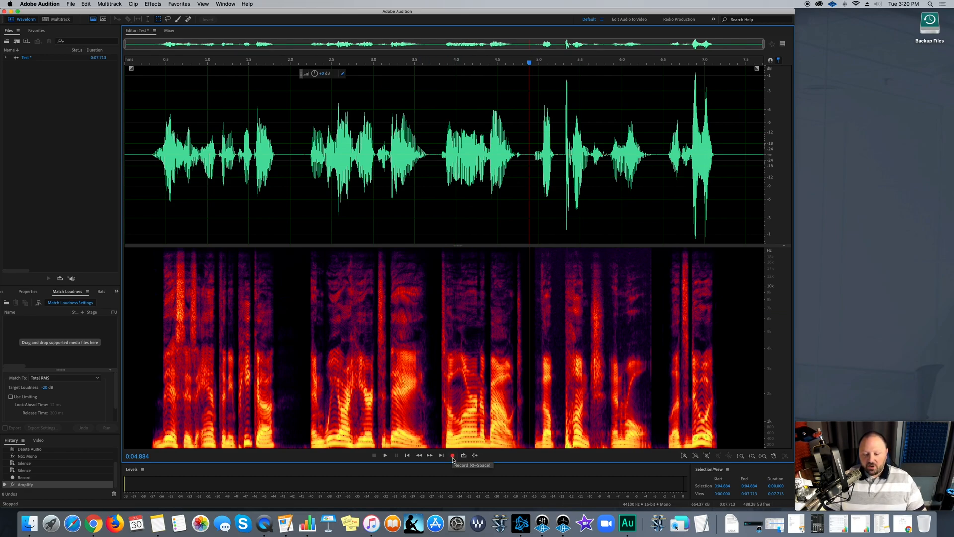
- Switch the Record button to Punch and Roll Mode and record over the fourth phrase
{"action": "left_click", "coordinate": [452, 455]}
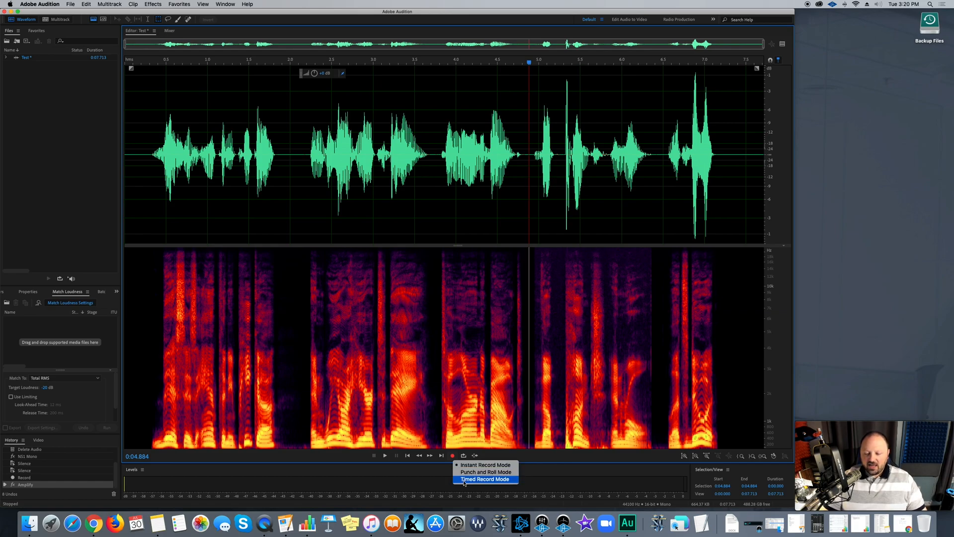
{"action": "mouse_move", "coordinate": [485, 471]}
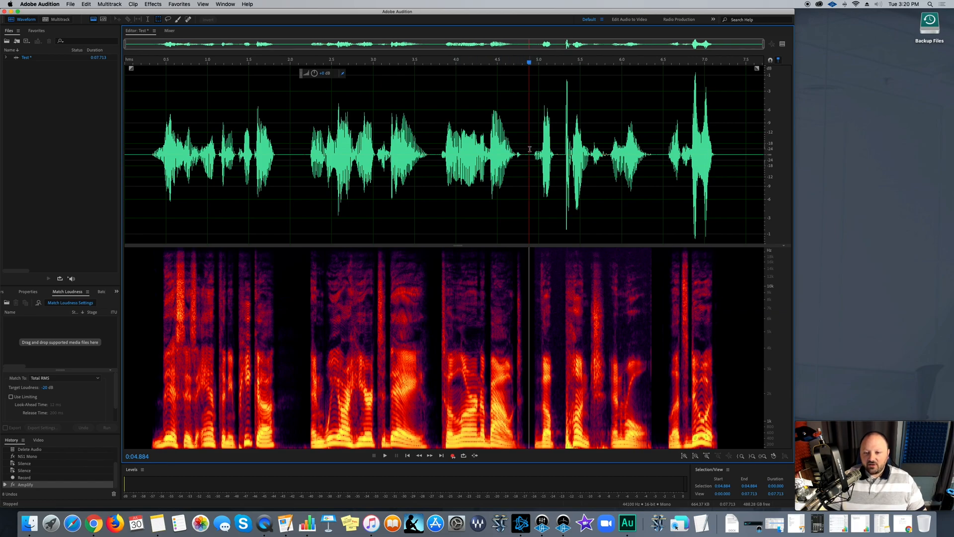
{"action": "mouse_move", "coordinate": [620, 150]}
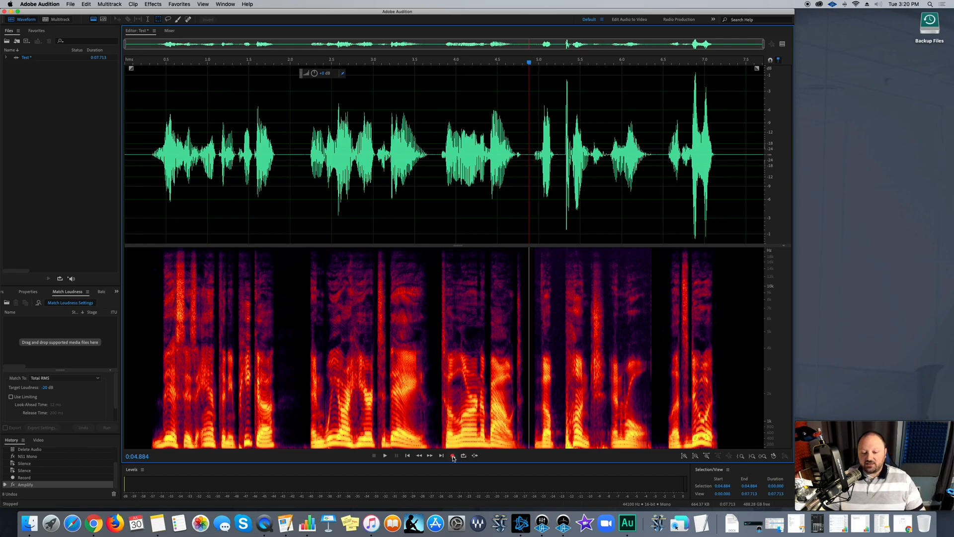
{"action": "left_click", "coordinate": [384, 455]}
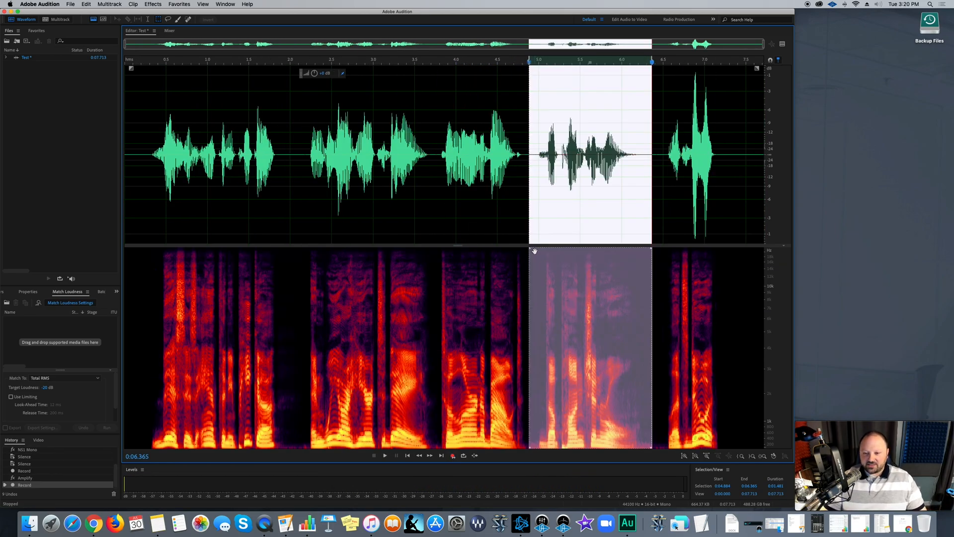
- Apply NS1 Mono noise suppression to the re-recorded phrase near 4.85 seconds and replay it
{"action": "left_click", "coordinate": [383, 455]}
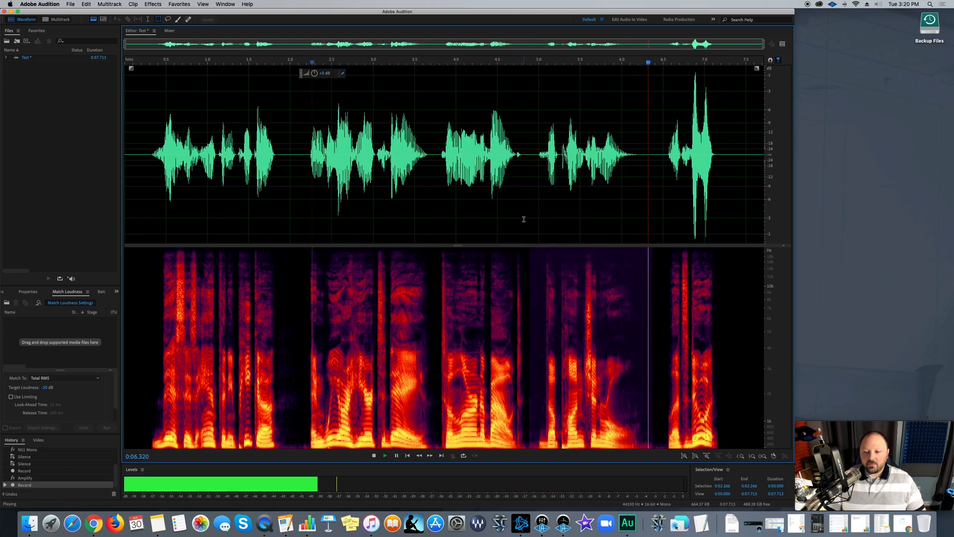
{"action": "left_click", "coordinate": [372, 455]}
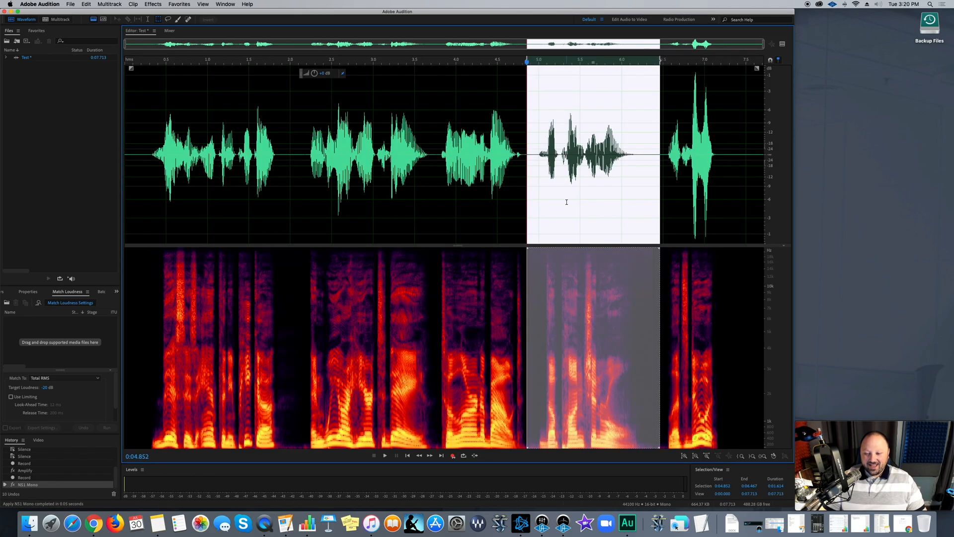
{"action": "left_click", "coordinate": [385, 456]}
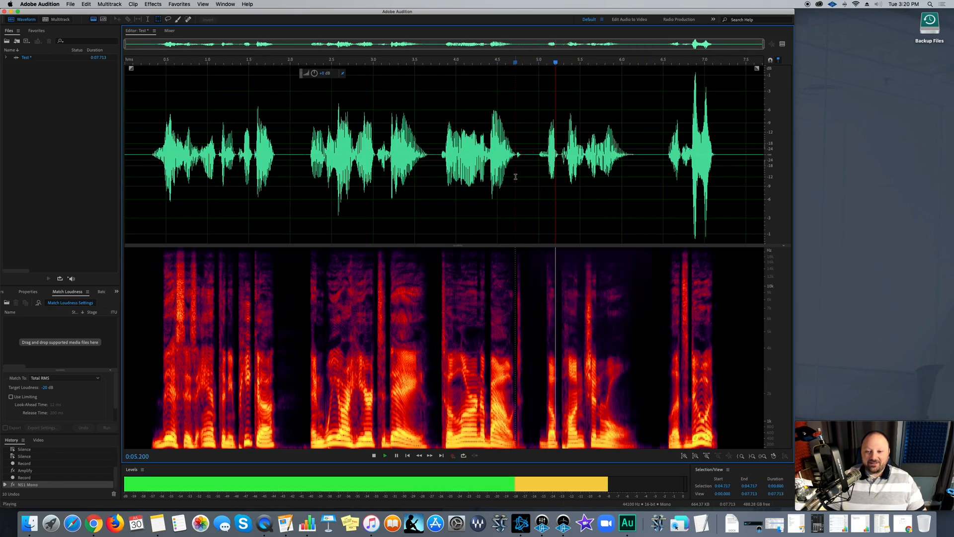
{"action": "left_click", "coordinate": [373, 455]}
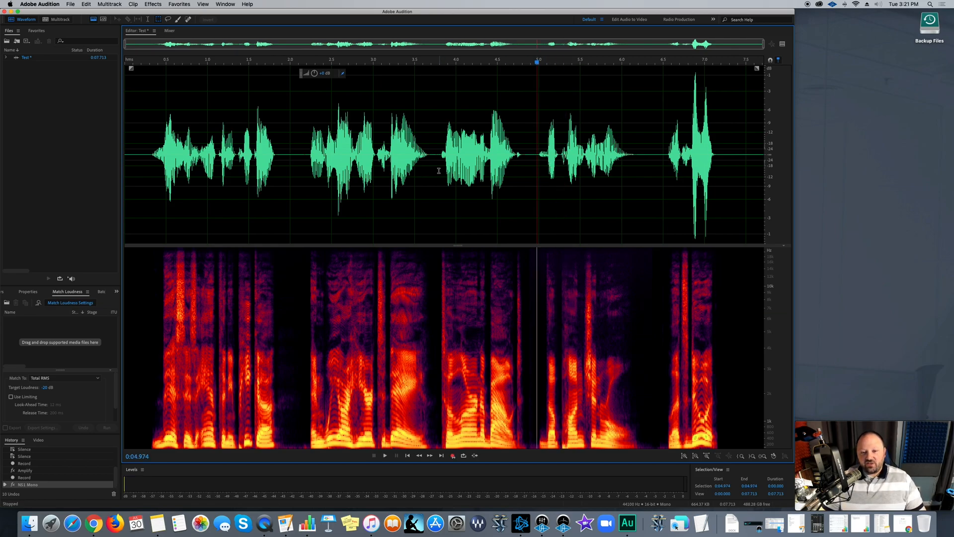
- Re-record the phrase starting around 4.85 seconds as a new Punch and Roll take
{"action": "left_click", "coordinate": [385, 456]}
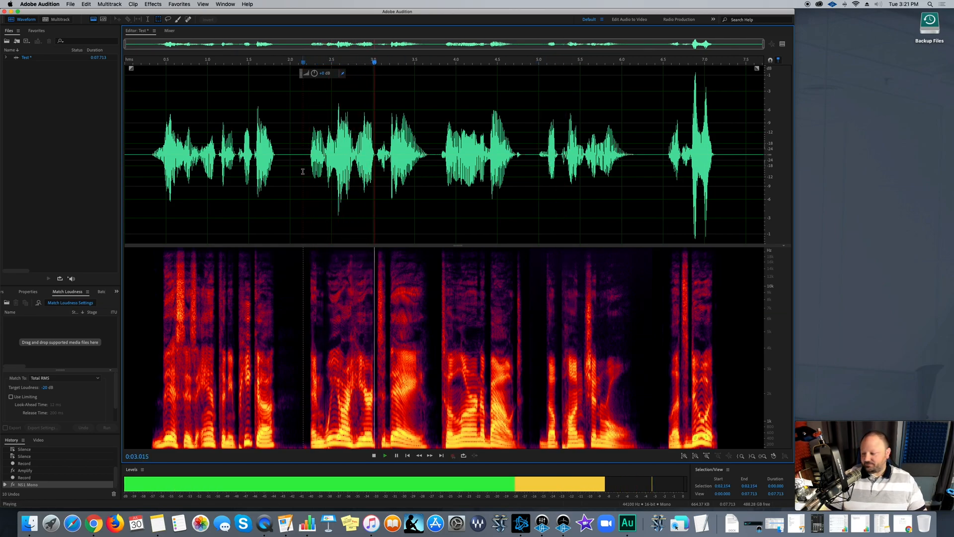
{"action": "left_click", "coordinate": [373, 455]}
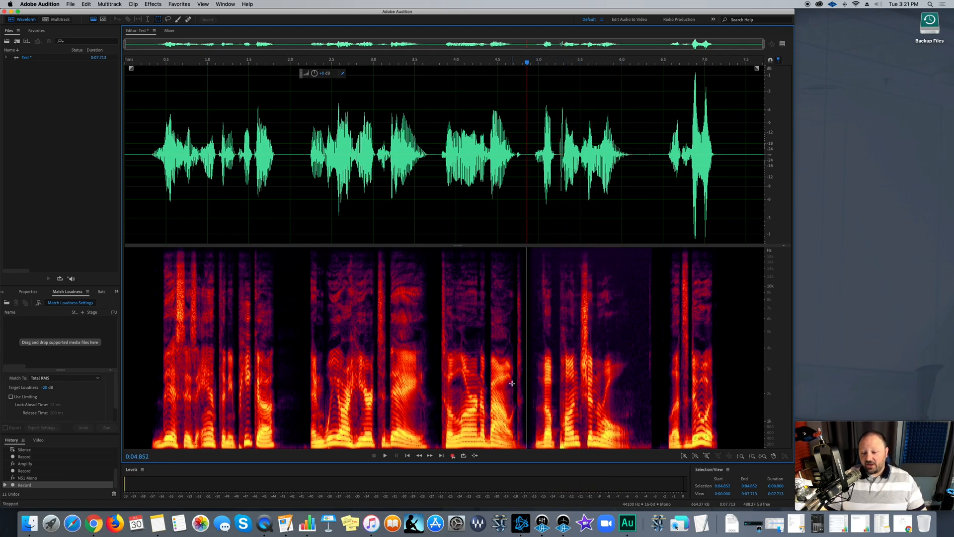
{"action": "mouse_move", "coordinate": [453, 456]}
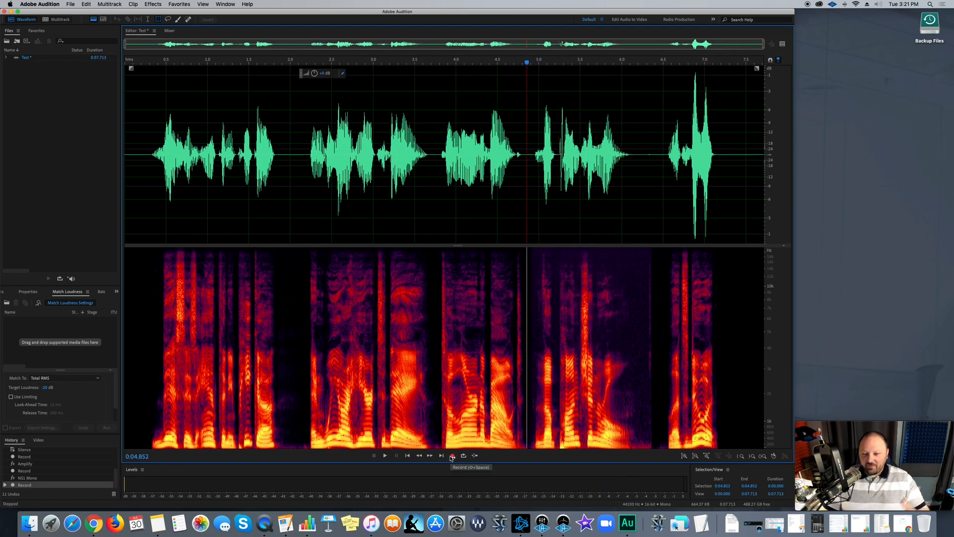
- Record another take of the fourth phrase and stop, ready for NS1 noise suppression
{"action": "left_click", "coordinate": [451, 455]}
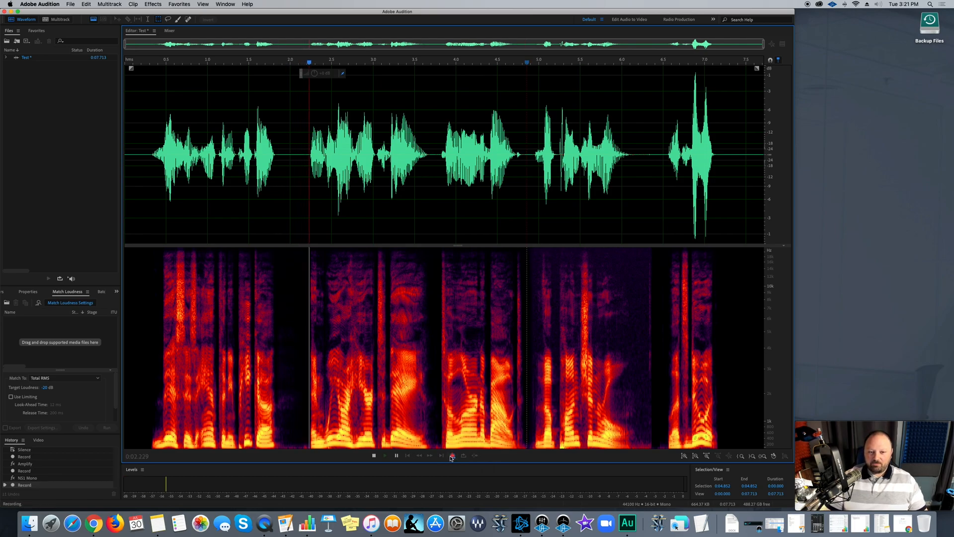
{"action": "left_click", "coordinate": [384, 455]}
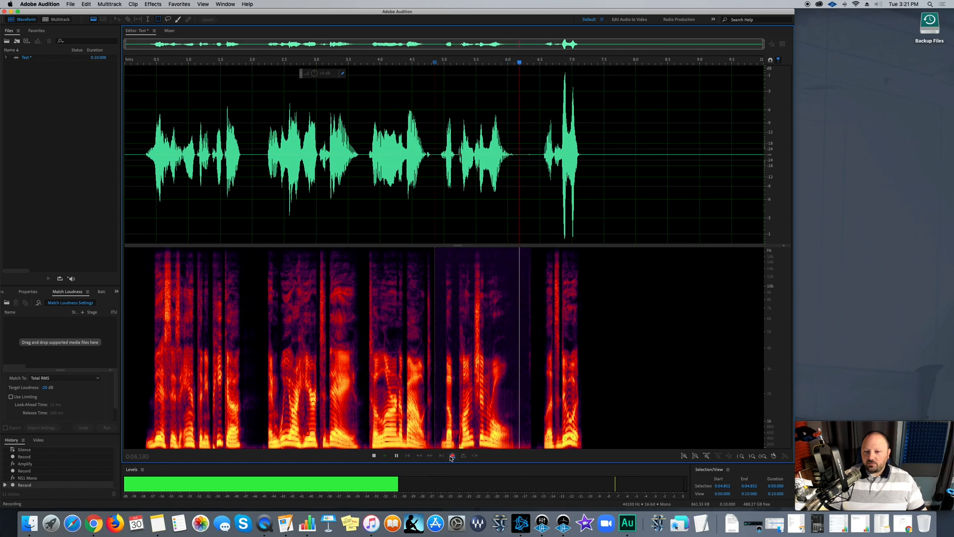
{"action": "left_click", "coordinate": [384, 455]}
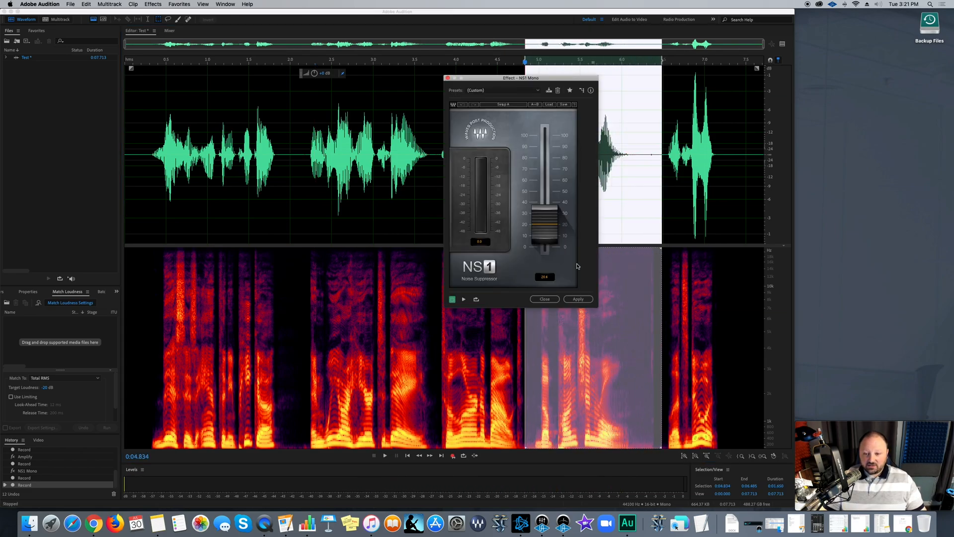
- Apply NS1 Mono and Amplify to the new take, then play the clip back
{"action": "left_click", "coordinate": [576, 300]}
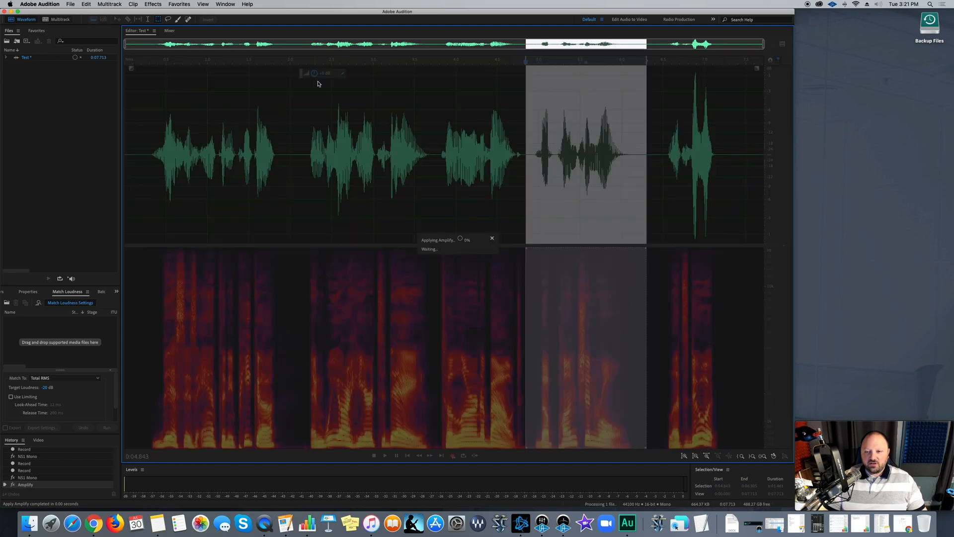
{"action": "left_click", "coordinate": [384, 455]}
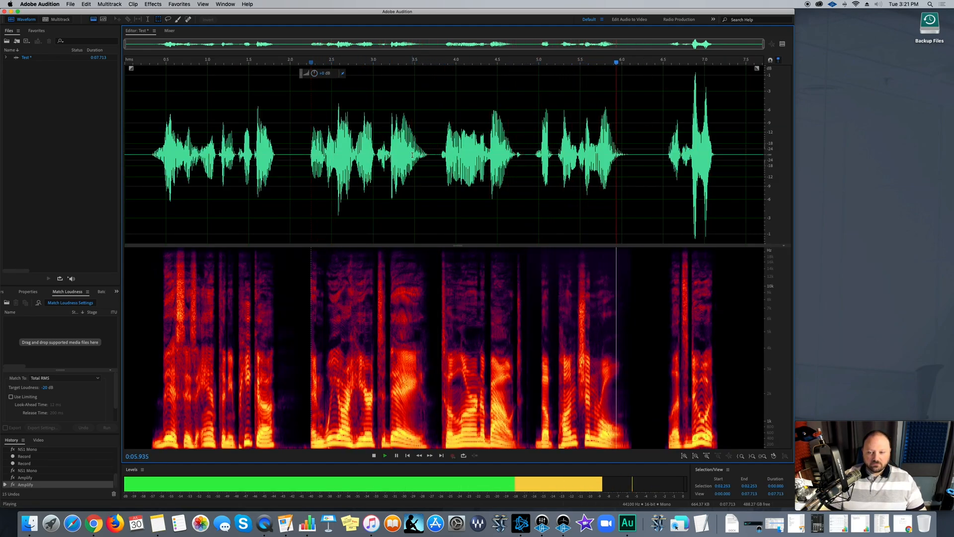
{"action": "left_click", "coordinate": [373, 454]}
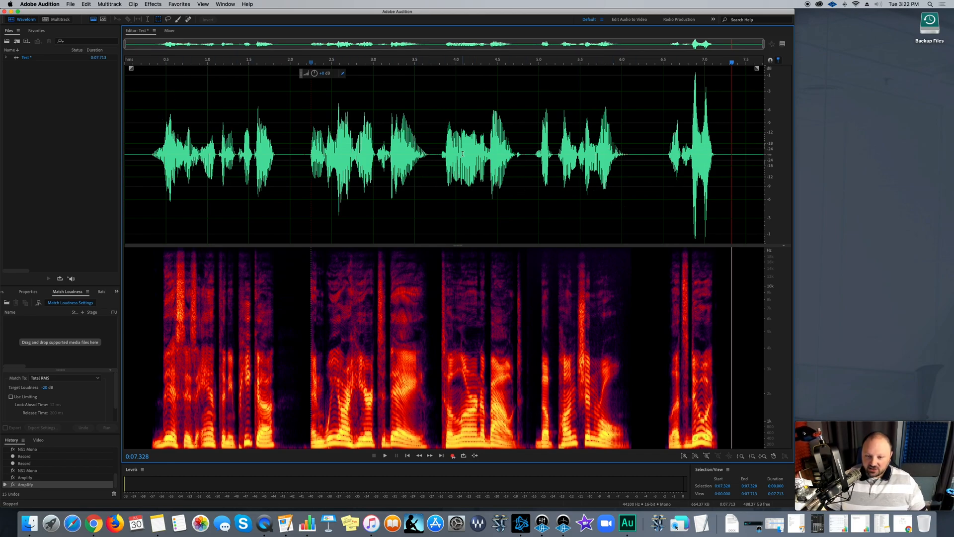
{"action": "left_click", "coordinate": [310, 158]}
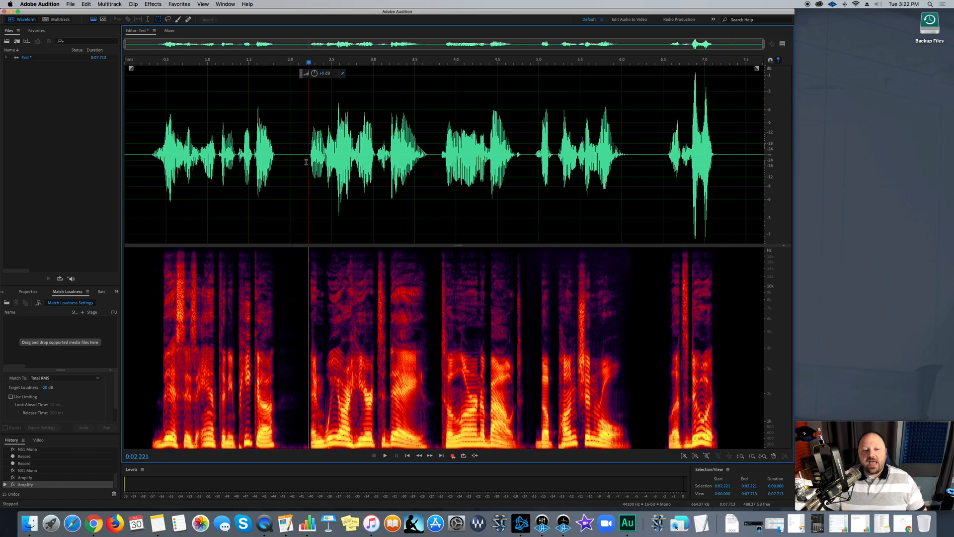
{"action": "left_click_drag", "start_coordinate": [278, 152], "coordinate": [308, 152]}
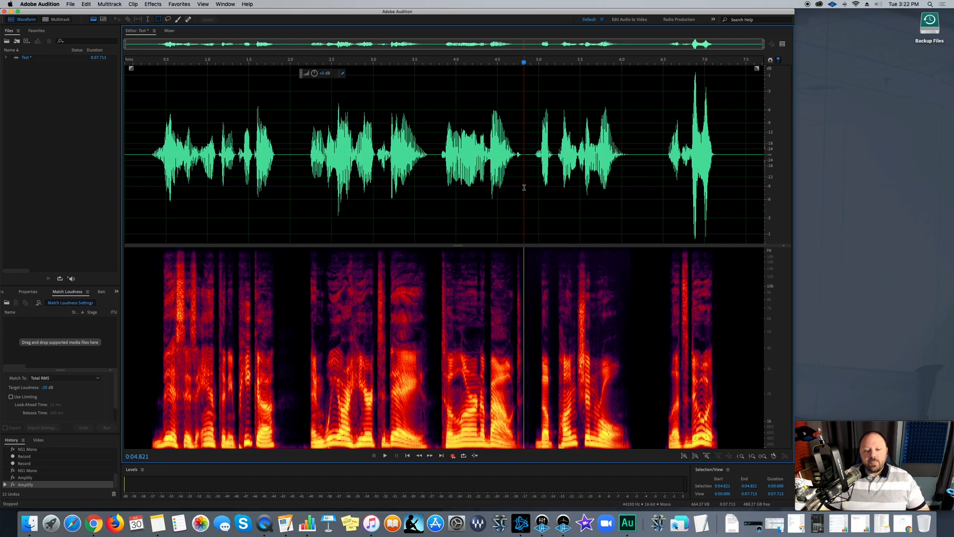
{"action": "mouse_move", "coordinate": [644, 147]}
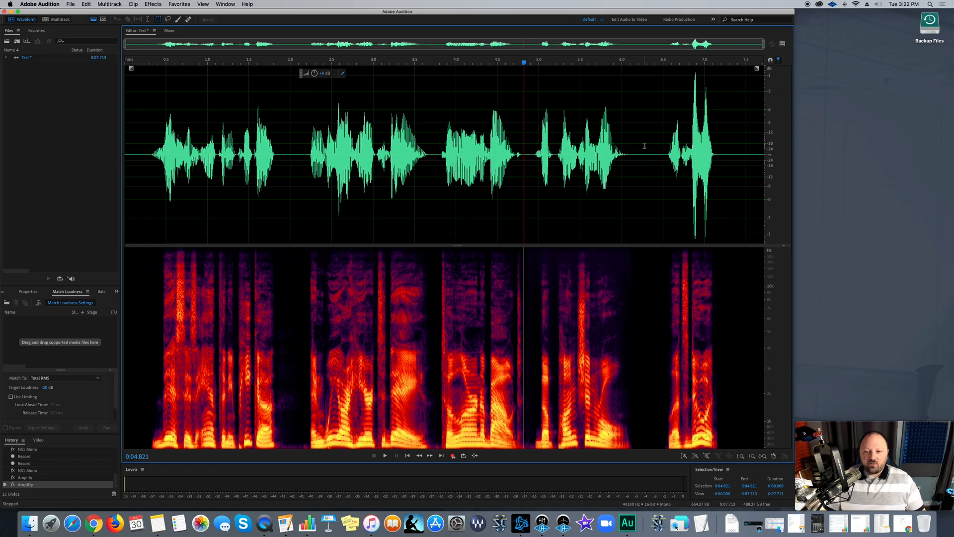
{"action": "mouse_move", "coordinate": [201, 143]}
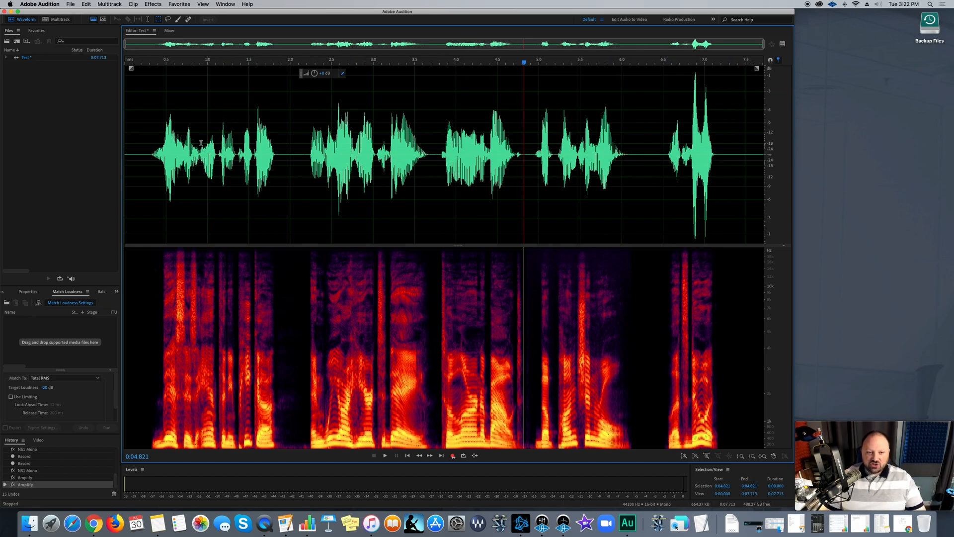
{"action": "mouse_move", "coordinate": [625, 152]}
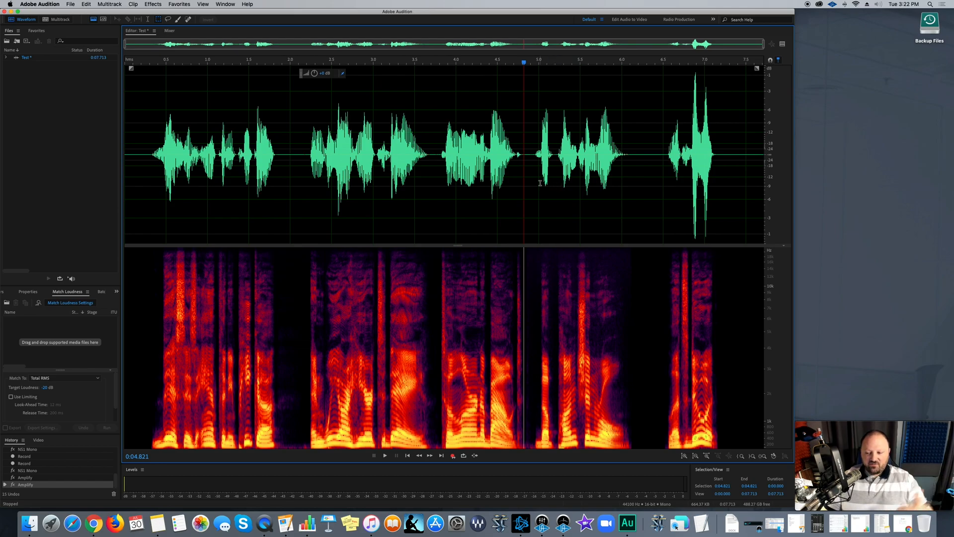
{"action": "mouse_move", "coordinate": [532, 167]}
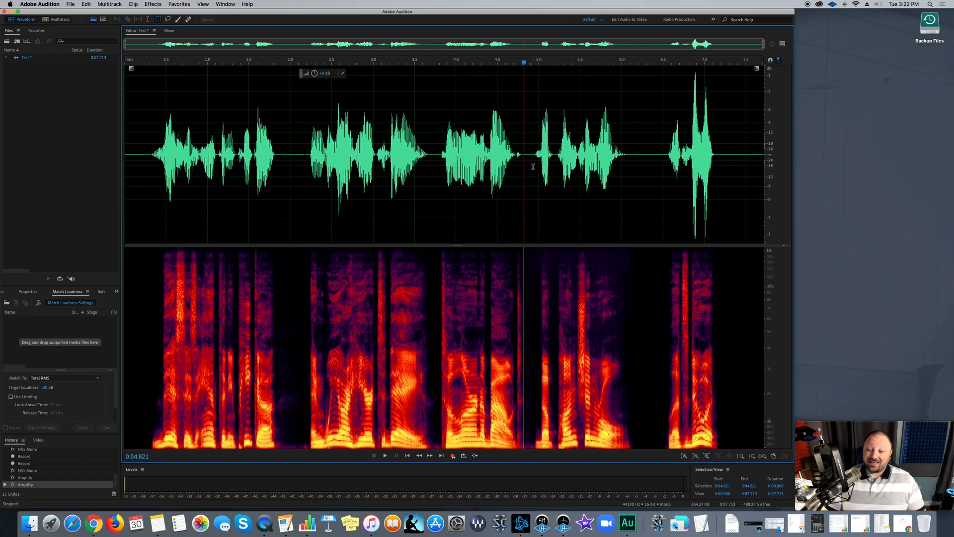